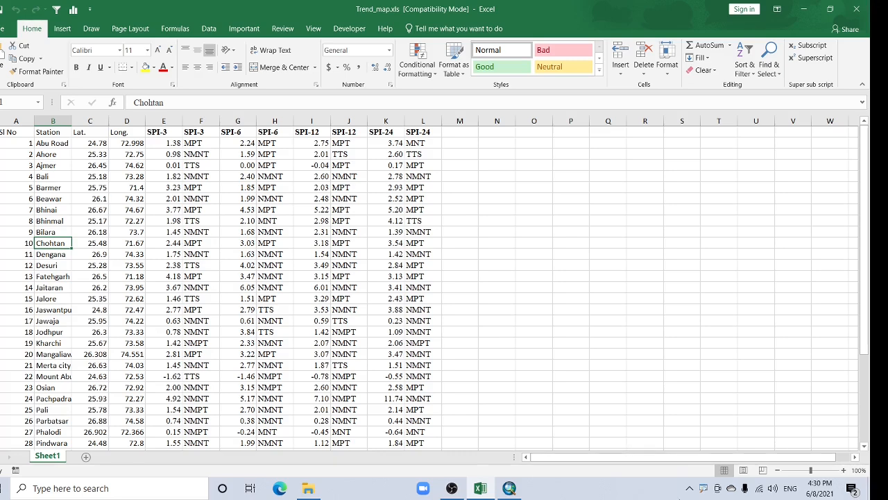
Step: Review the station names, SPI columns E to L, and longitude values in the Excel table
{"action": "left_click", "coordinate": [16, 120]}
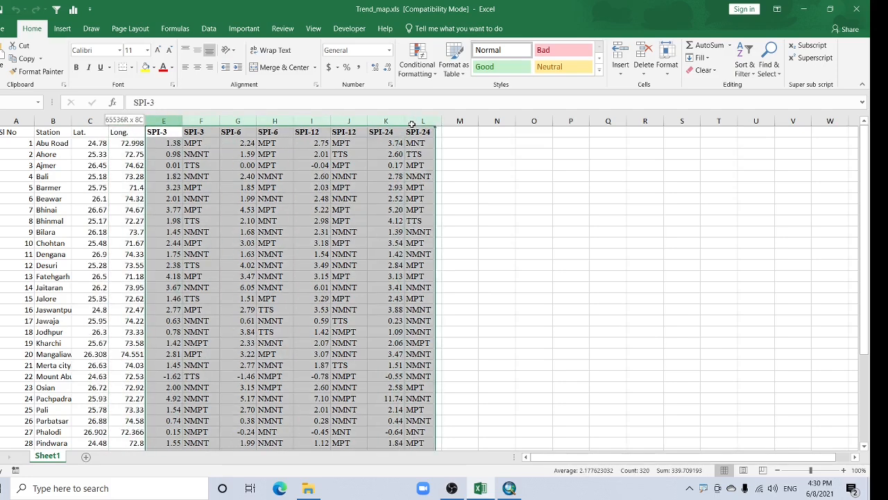
{"action": "left_click", "coordinate": [90, 132]}
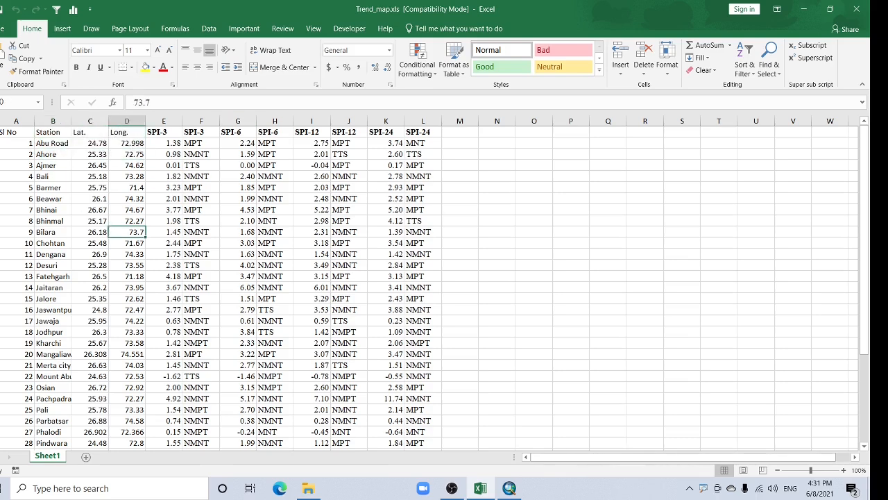
{"action": "left_click", "coordinate": [9, 29]}
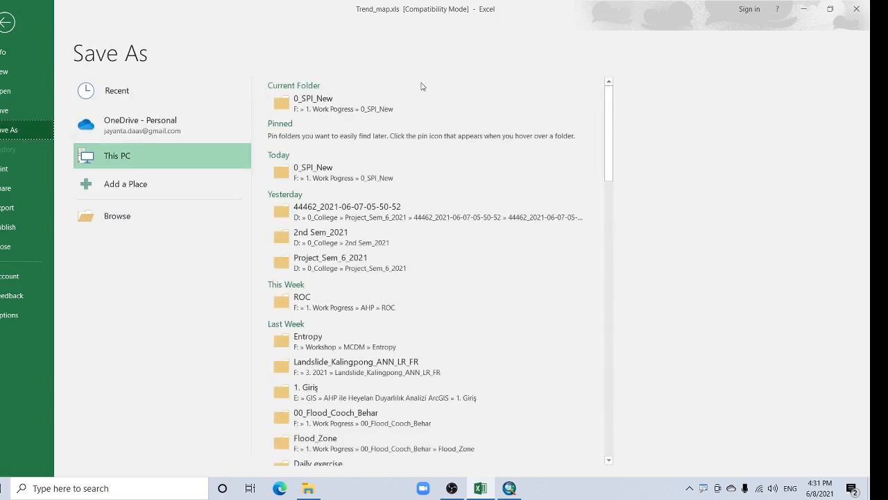
Step: Save an Excel 97-2003 copy named Trend_map_youtube to the local folder
{"action": "left_click", "coordinate": [117, 216]}
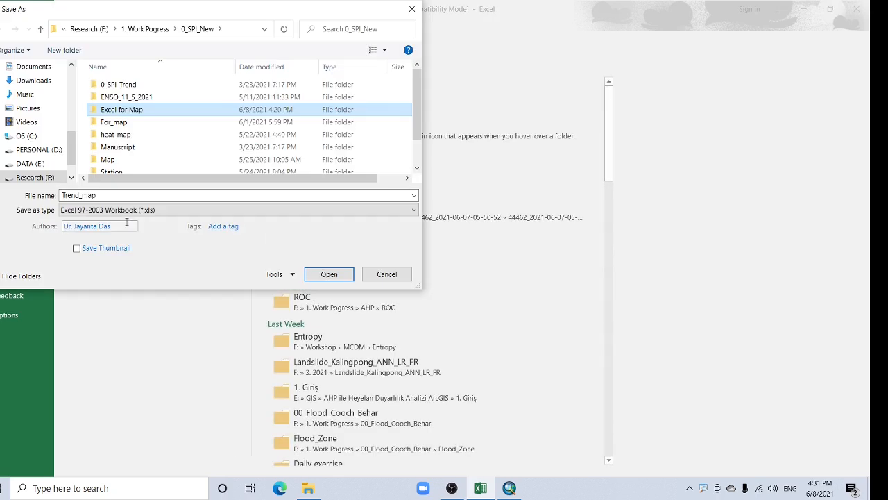
{"action": "left_click", "coordinate": [238, 210]}
{"action": "type", "text": "_youtube"}
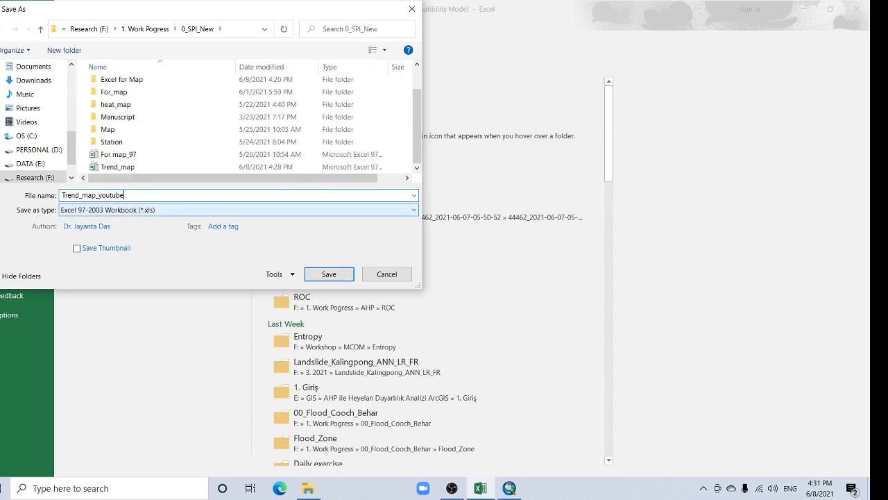
{"action": "left_click", "coordinate": [329, 273]}
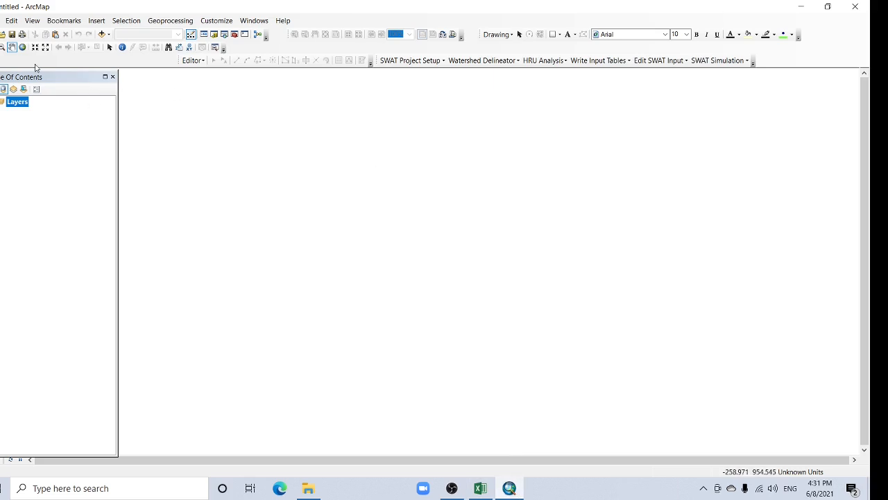
Step: Add LUNI_BASIN.shp from the Catalog and confirm its WGS84 geographic coordinate system
{"action": "left_click", "coordinate": [216, 34]}
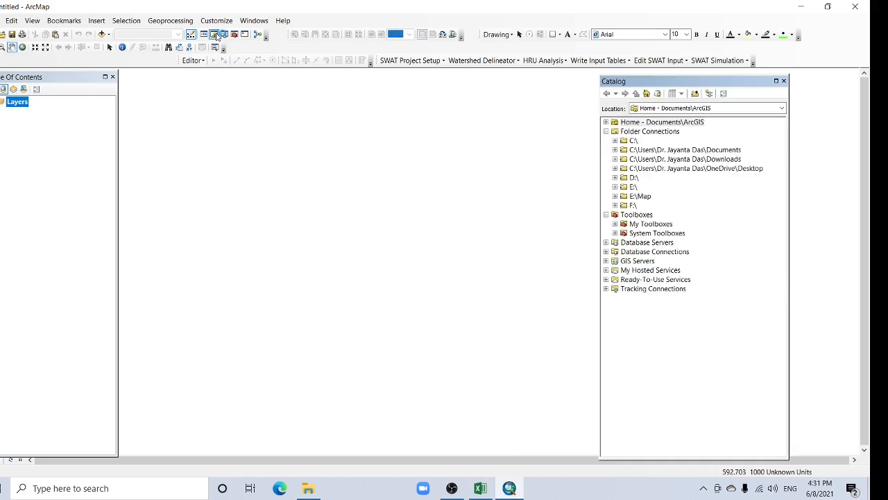
{"action": "scroll", "scroll_direction": "down", "scroll_amount": 3}
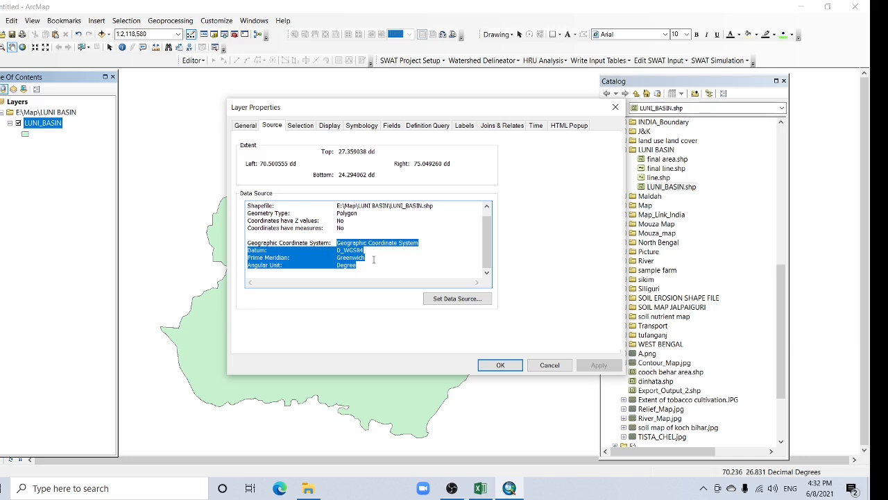
{"action": "left_click", "coordinate": [500, 364]}
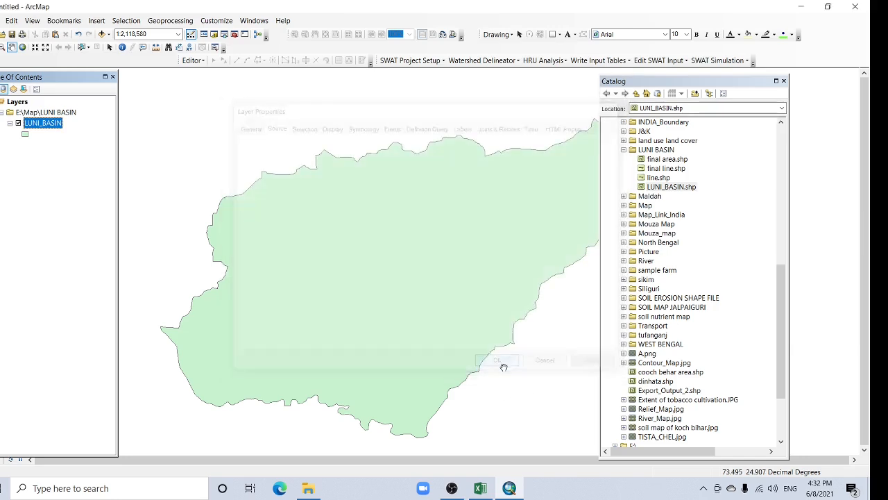
{"action": "left_click", "coordinate": [497, 360]}
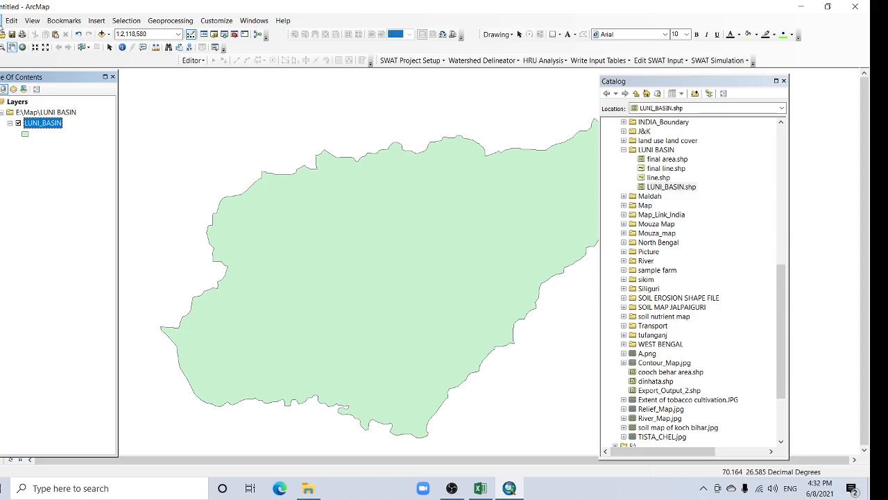
Step: Plot Sheet1$ of Trend_map_youtube.xls as XY points with X as Long and Y as Lat
{"action": "left_click", "coordinate": [8, 20]}
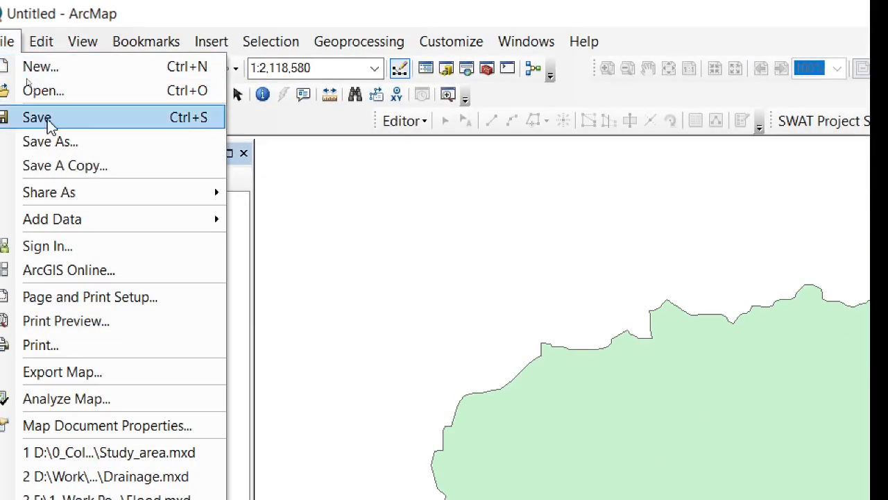
{"action": "mouse_move", "coordinate": [52, 219]}
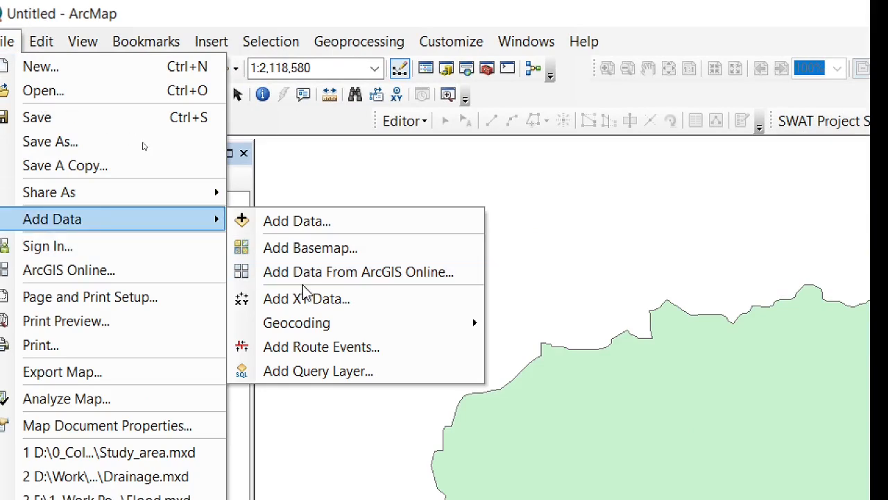
{"action": "left_click", "coordinate": [306, 299]}
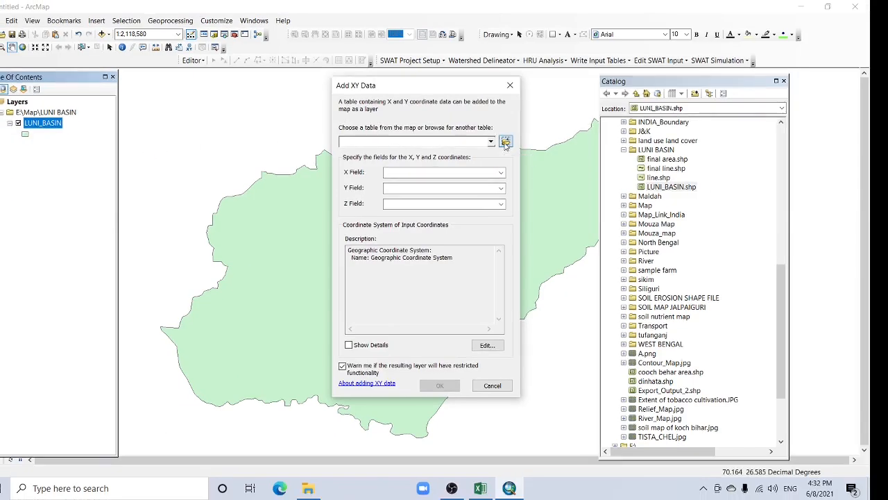
{"action": "left_click", "coordinate": [506, 142]}
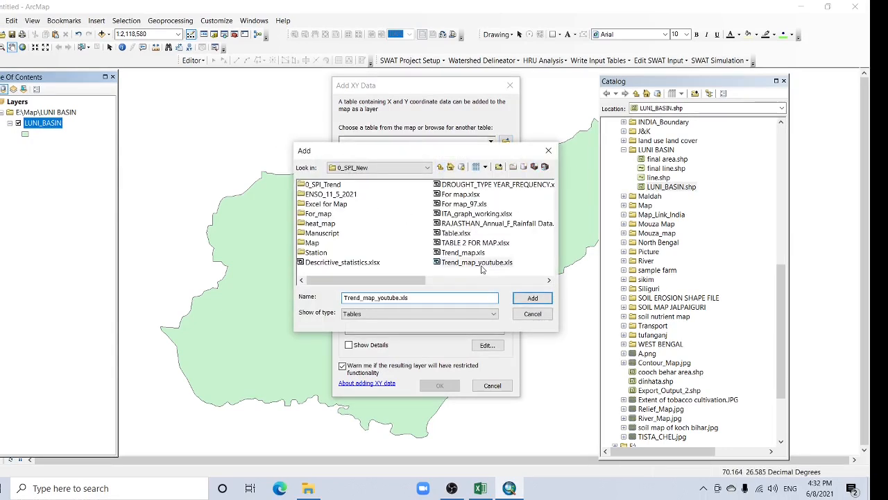
{"action": "double_click", "coordinate": [477, 262]}
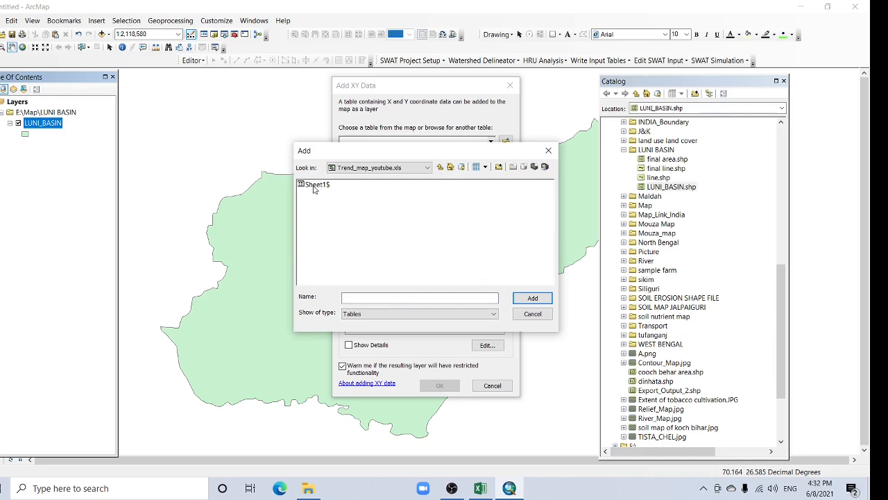
{"action": "mouse_move", "coordinate": [318, 188]}
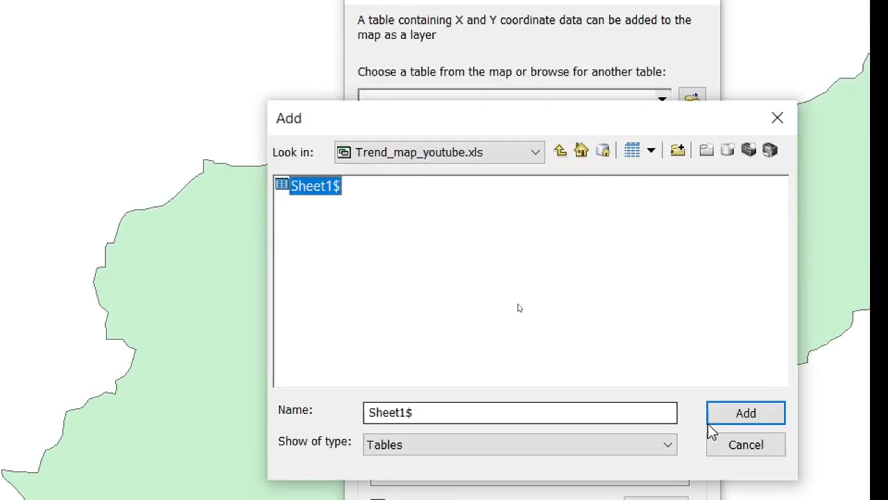
{"action": "left_click", "coordinate": [745, 413]}
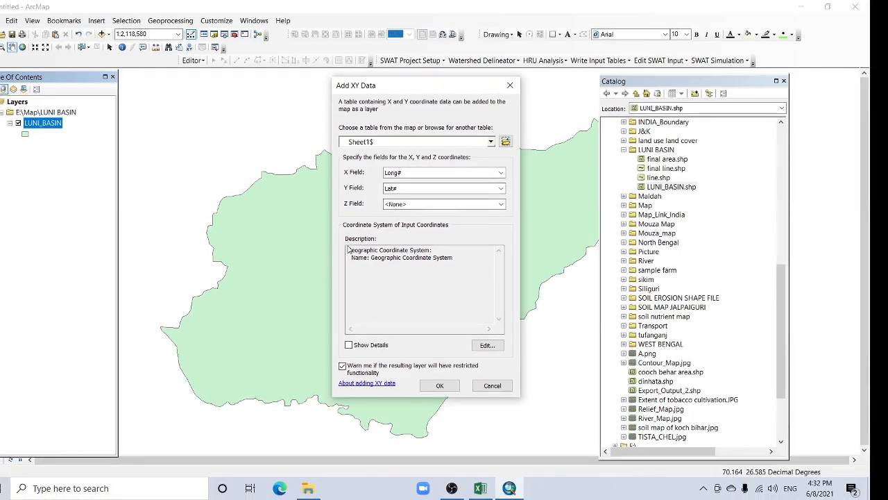
{"action": "mouse_move", "coordinate": [444, 241]}
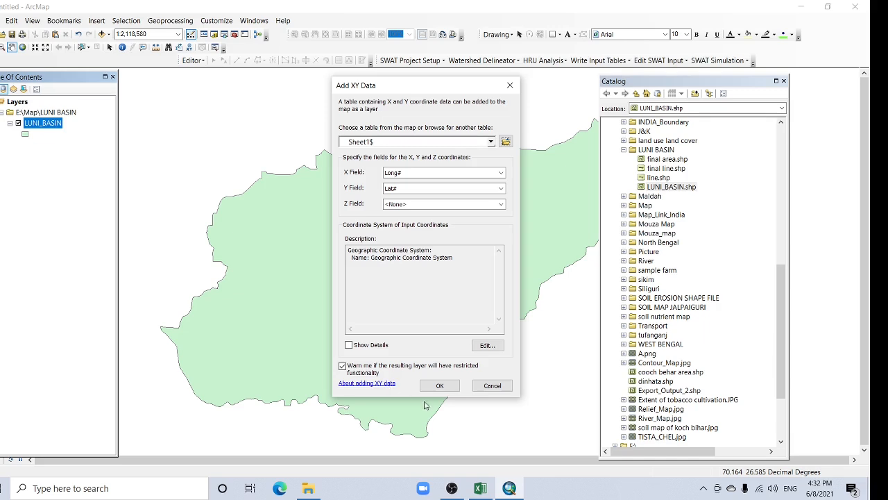
{"action": "left_click", "coordinate": [440, 385]}
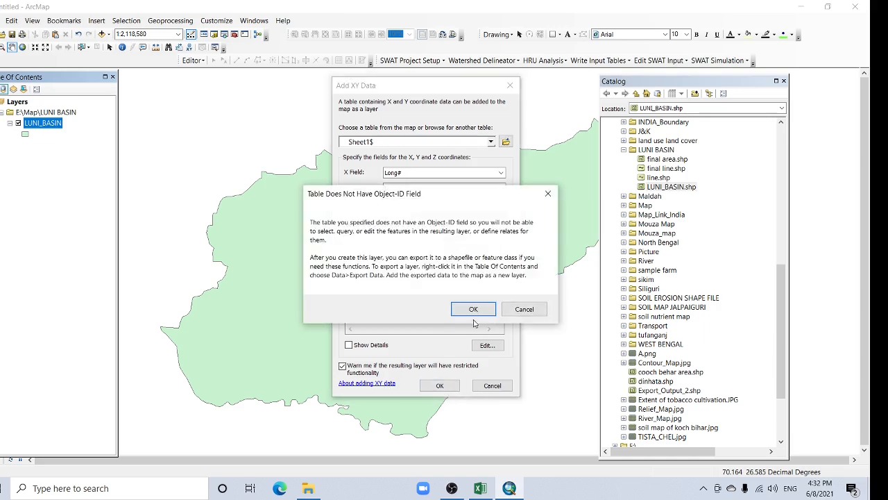
{"action": "left_click", "coordinate": [474, 309]}
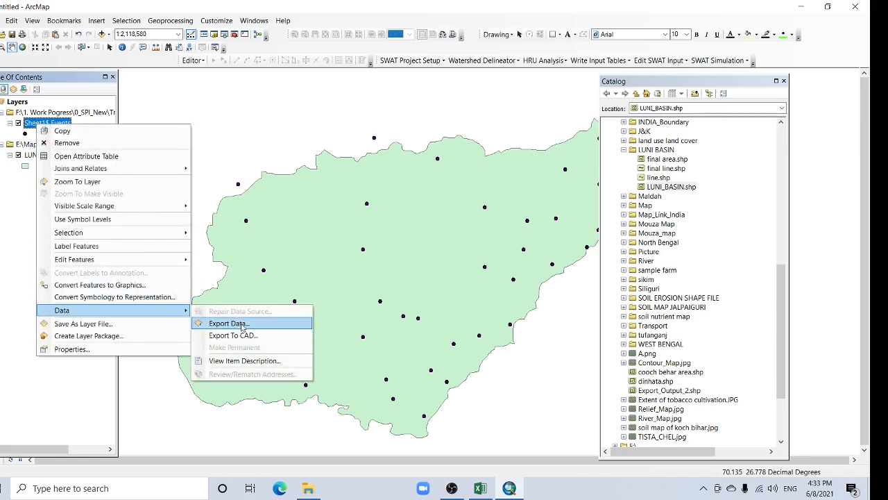
Step: Export the station points to Station.shp in a new Youtube folder under 0_SPI_New
{"action": "left_click", "coordinate": [228, 323]}
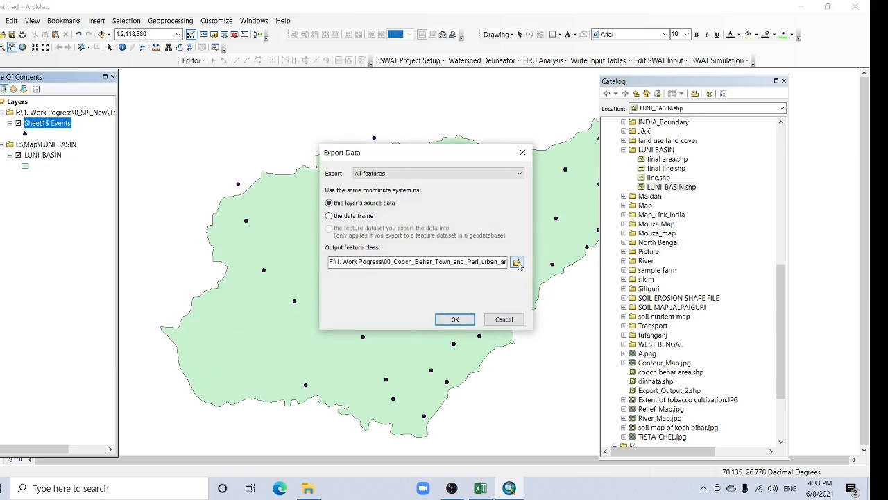
{"action": "left_click", "coordinate": [517, 263]}
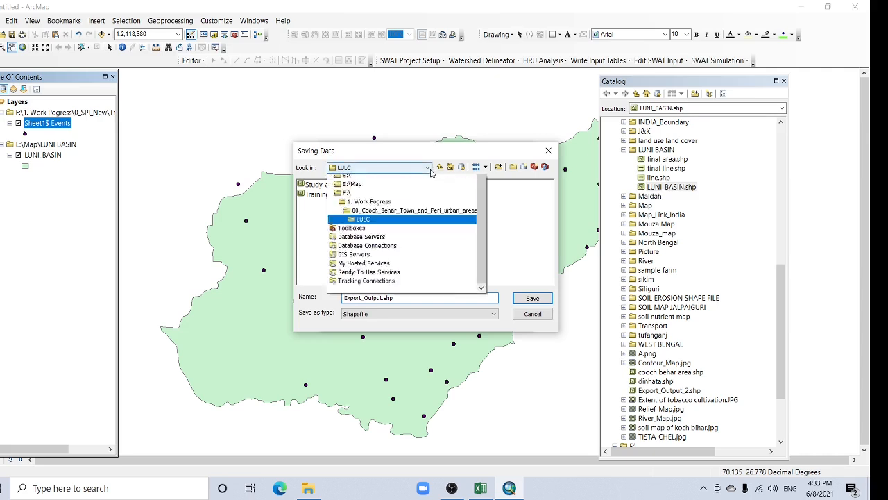
{"action": "left_click", "coordinate": [428, 167]}
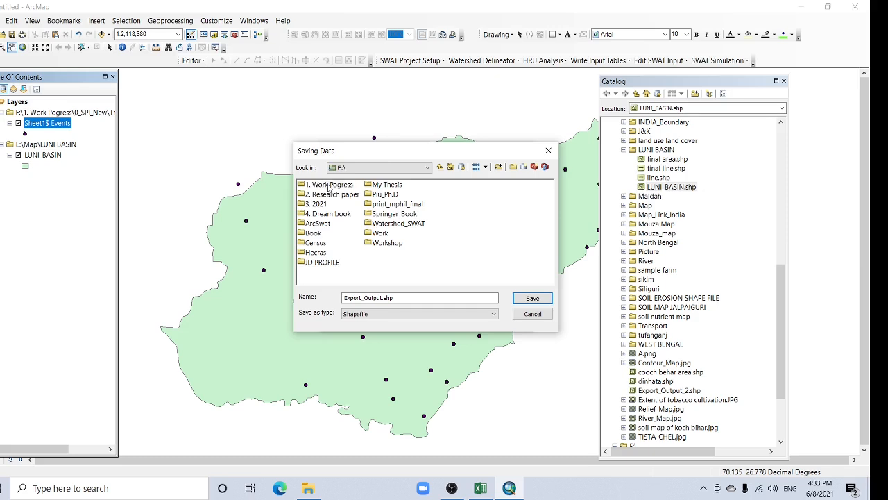
{"action": "double_click", "coordinate": [329, 184]}
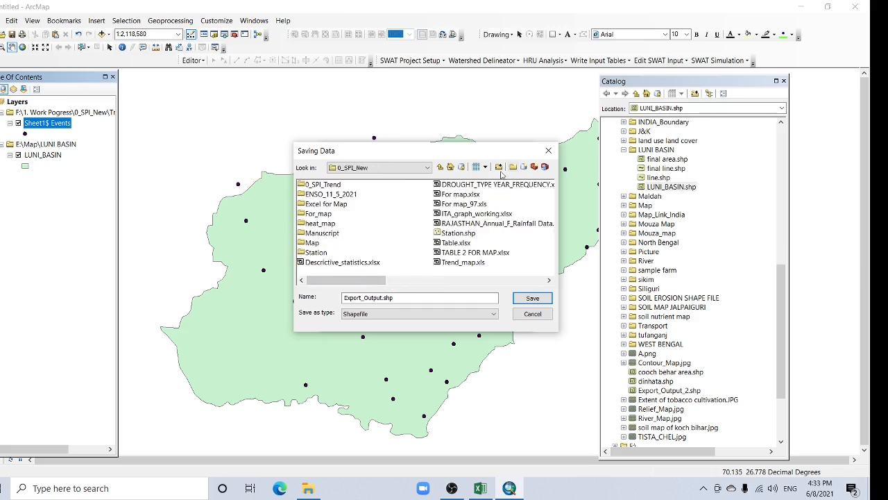
{"action": "left_click", "coordinate": [512, 167]}
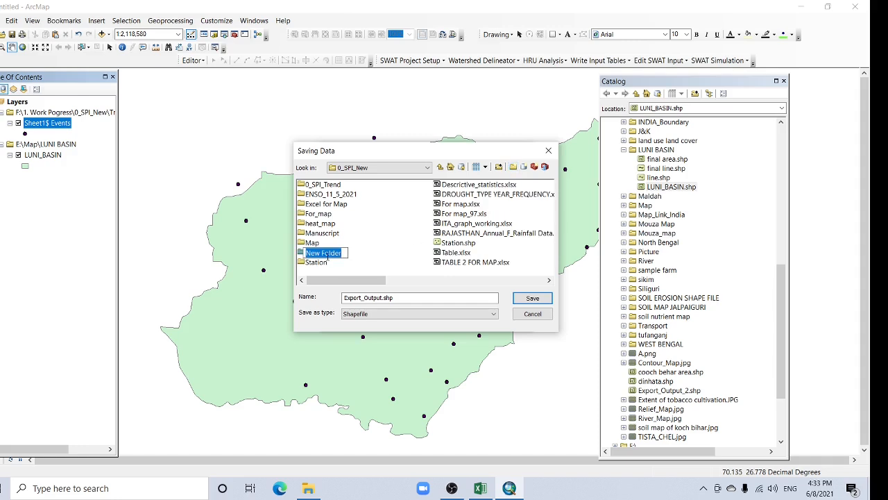
{"action": "type", "text": "Youtube"}
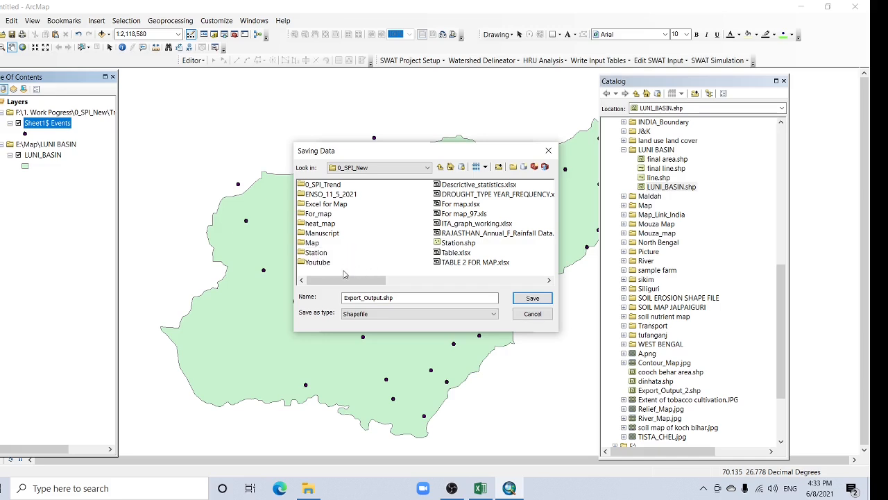
{"action": "double_click", "coordinate": [318, 262]}
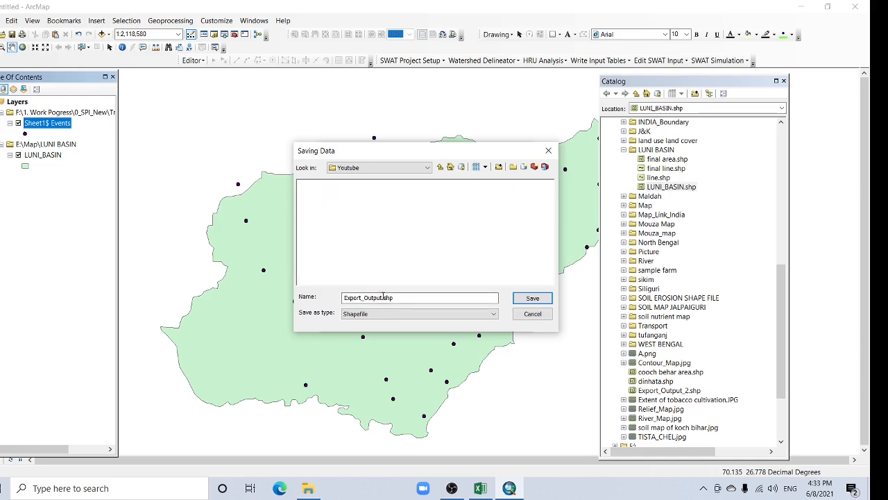
{"action": "type", "text": "S.shp"}
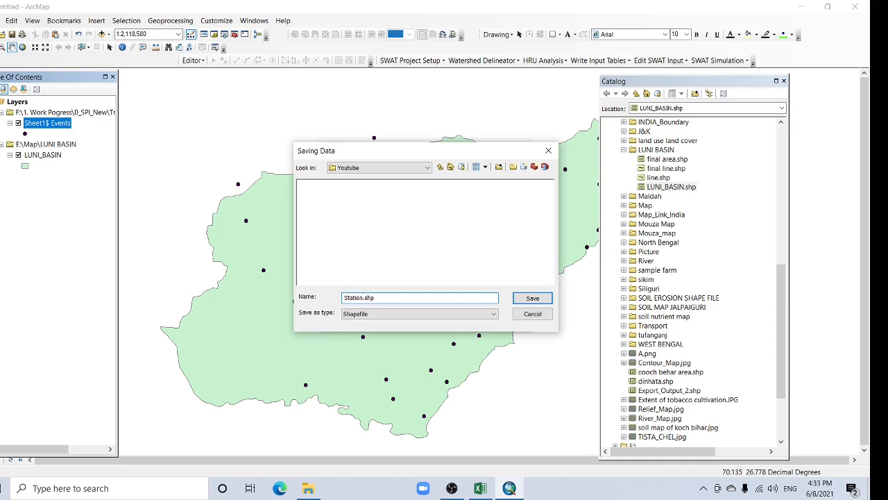
{"action": "left_click", "coordinate": [533, 298]}
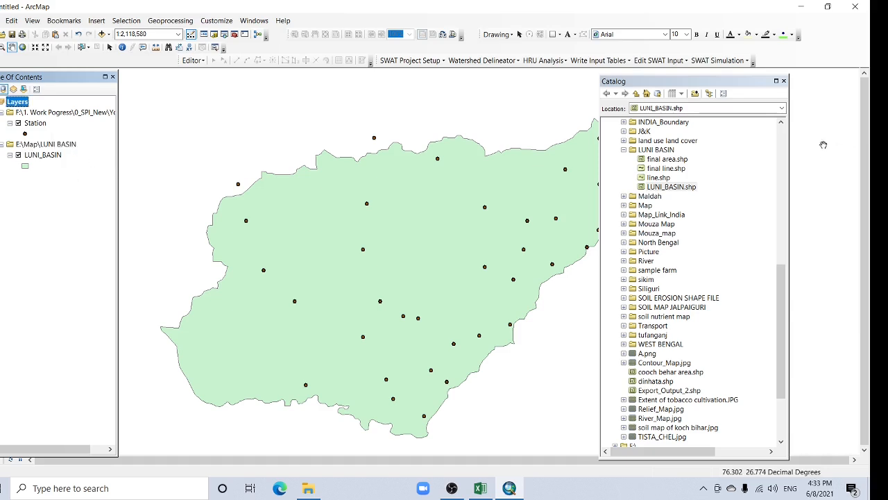
Step: Close the Catalog, open the Station attribute table, and select the Lat and SPI_241 columns
{"action": "left_click", "coordinate": [783, 81]}
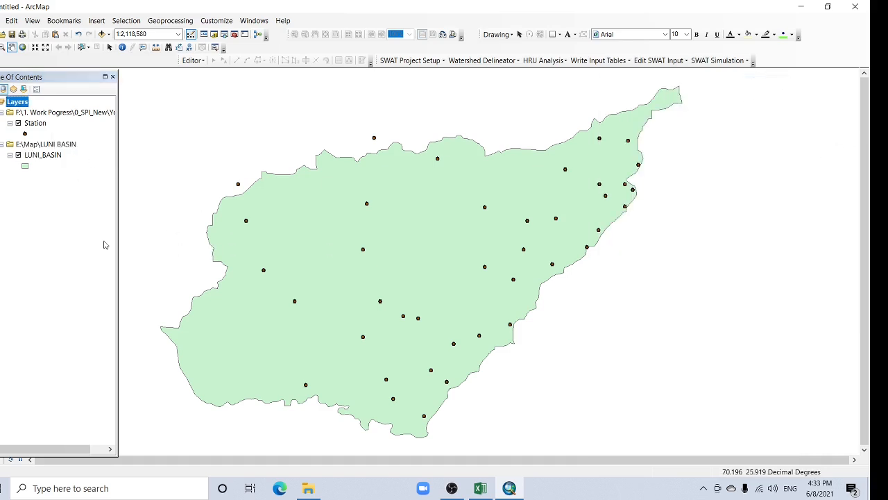
{"action": "right_click", "coordinate": [34, 123]}
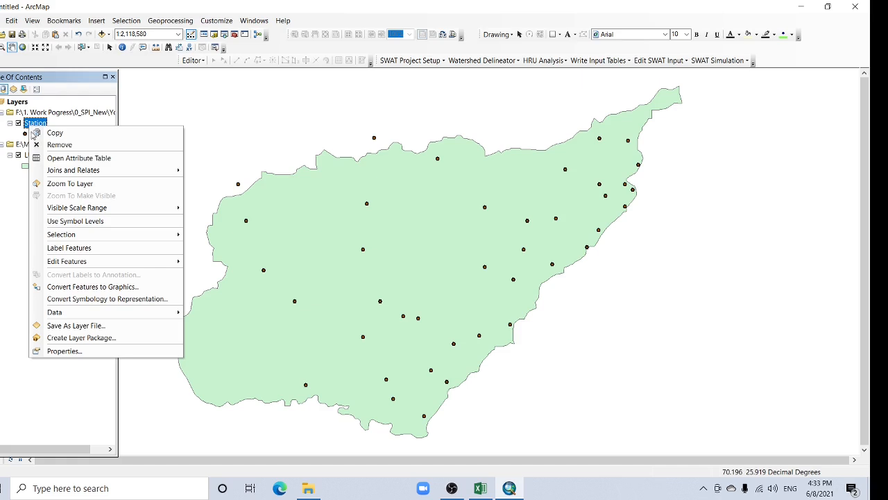
{"action": "left_click", "coordinate": [78, 158]}
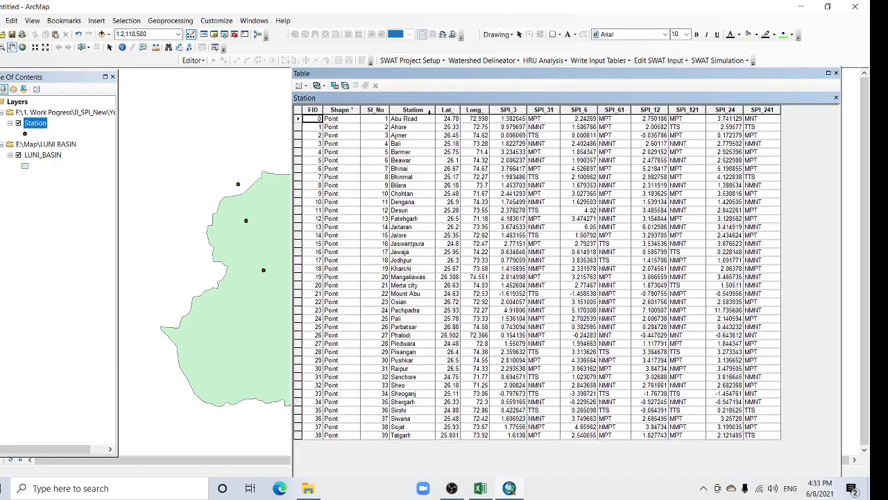
{"action": "left_click", "coordinate": [447, 110]}
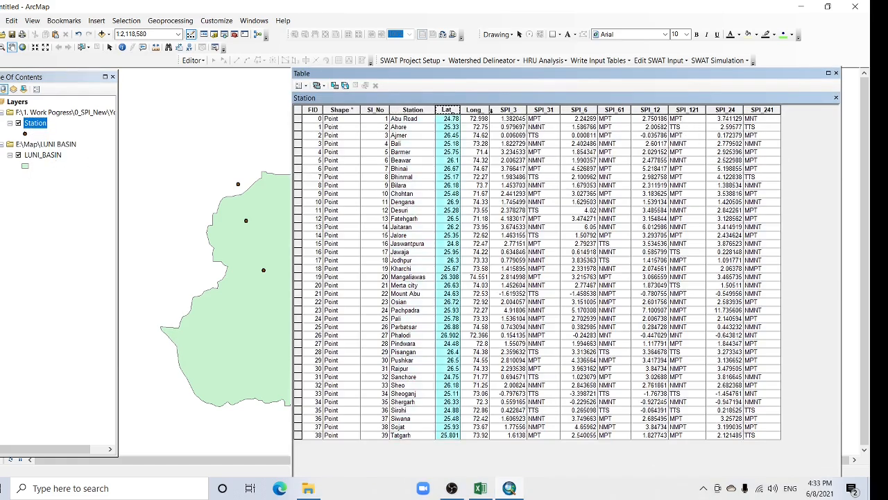
{"action": "left_click", "coordinate": [543, 110]}
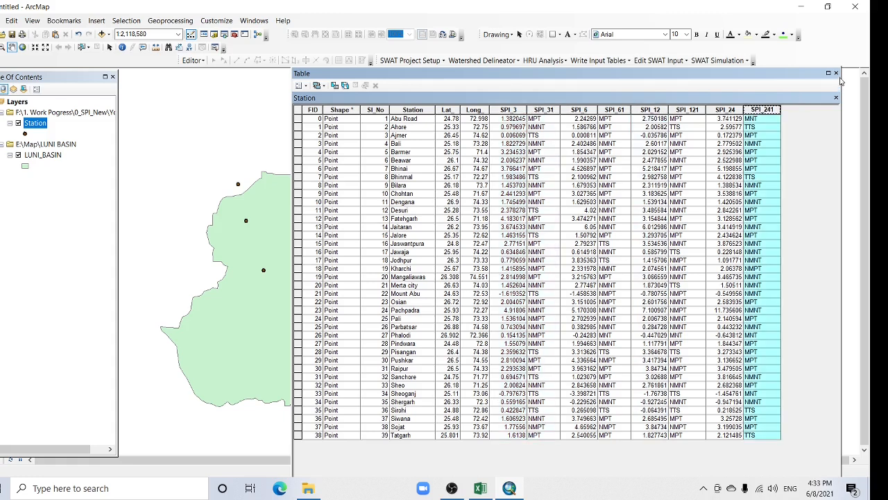
Step: Turn on Station-field labels for the Station layer at text size 14
{"action": "right_click", "coordinate": [36, 123]}
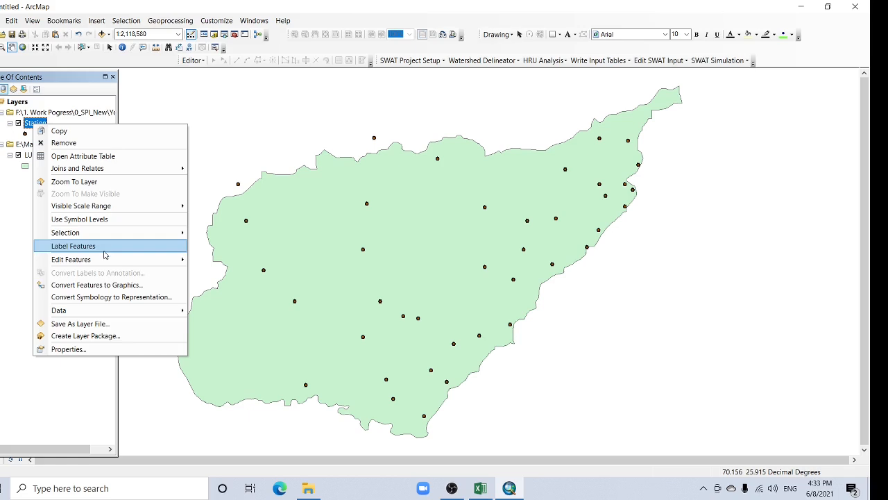
{"action": "left_click", "coordinate": [68, 349]}
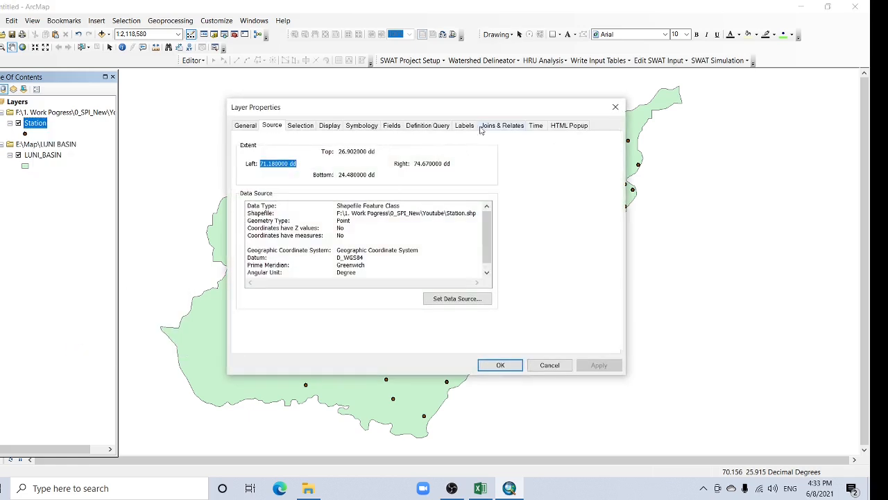
{"action": "left_click", "coordinate": [465, 125]}
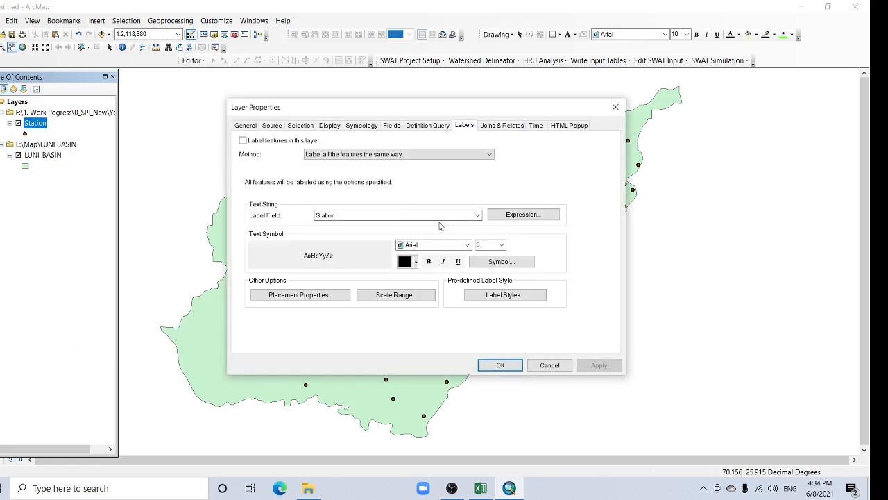
{"action": "left_click", "coordinate": [243, 140]}
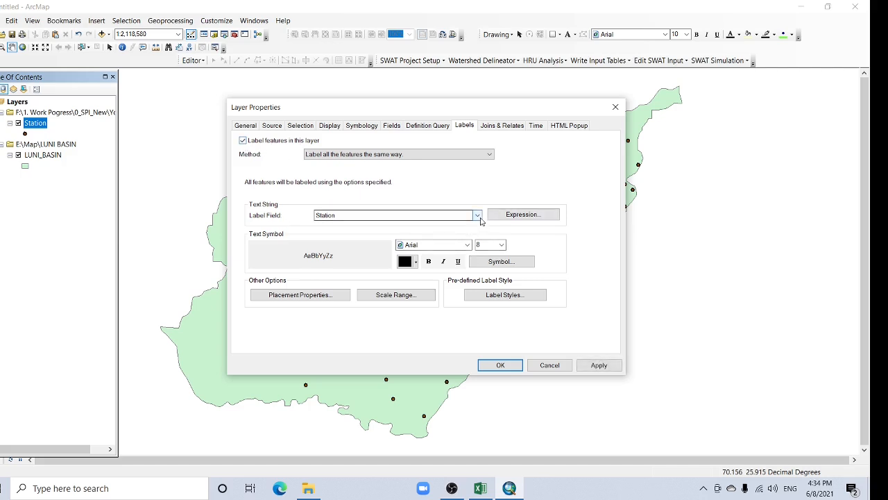
{"action": "left_click", "coordinate": [501, 244]}
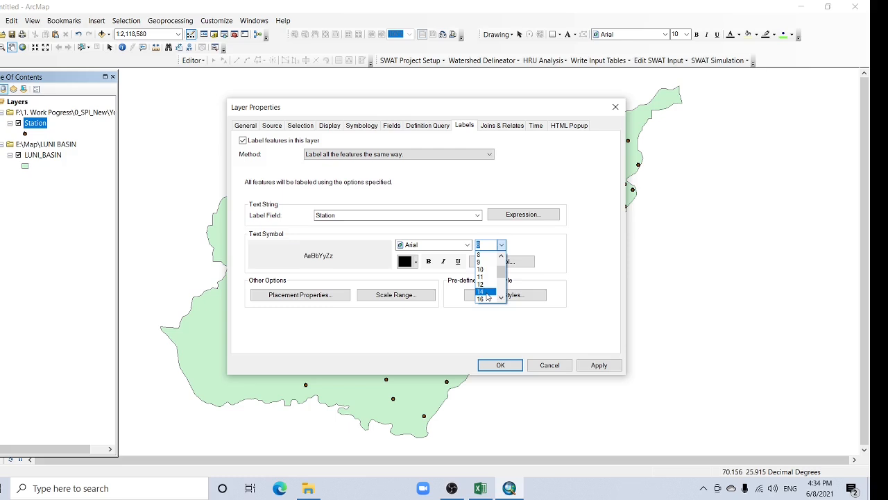
{"action": "left_click", "coordinate": [481, 291]}
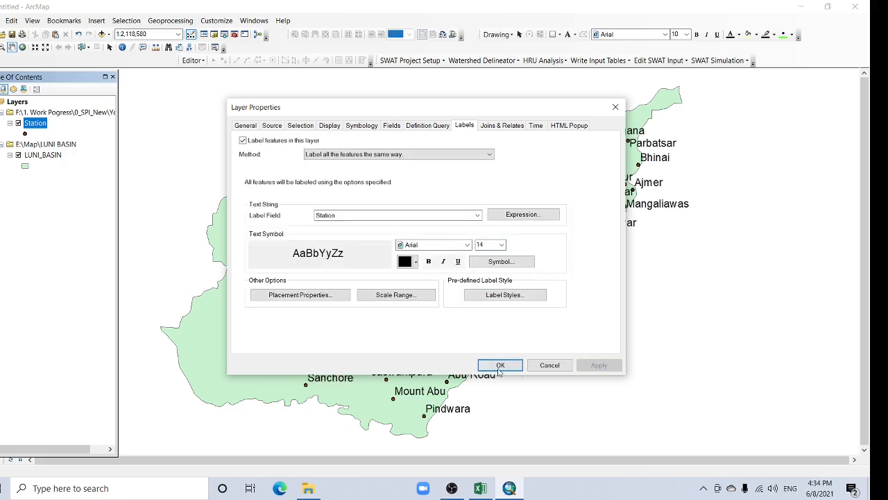
{"action": "left_click", "coordinate": [500, 365]}
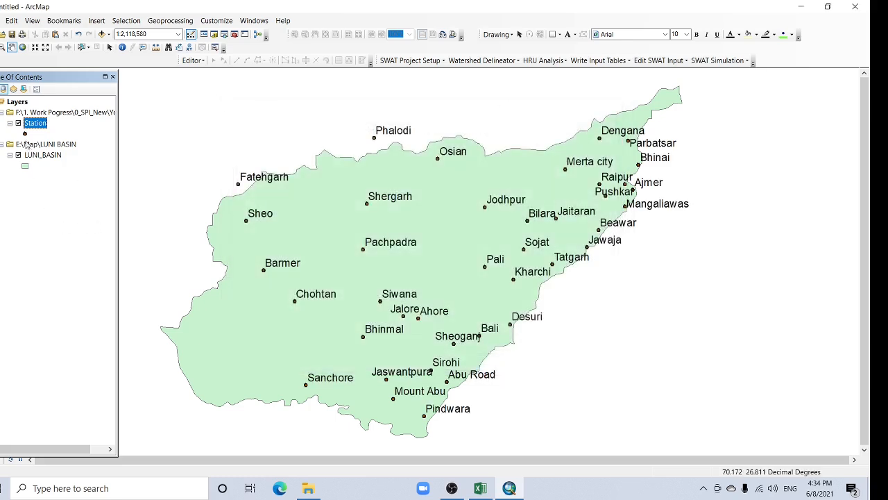
Step: Symbolize stations as green Triangle 2 markers and give LUNI_BASIN a yellow fill
{"action": "left_click", "coordinate": [24, 133]}
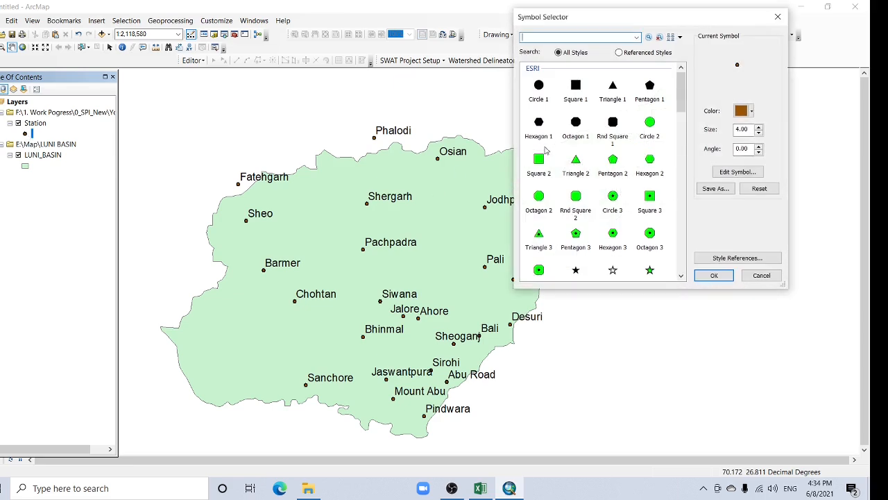
{"action": "left_click", "coordinate": [576, 158]}
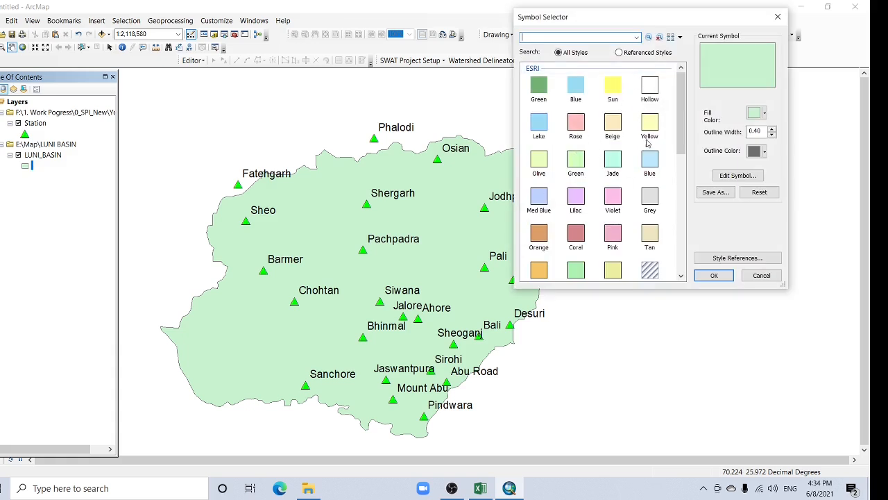
{"action": "left_click", "coordinate": [714, 275]}
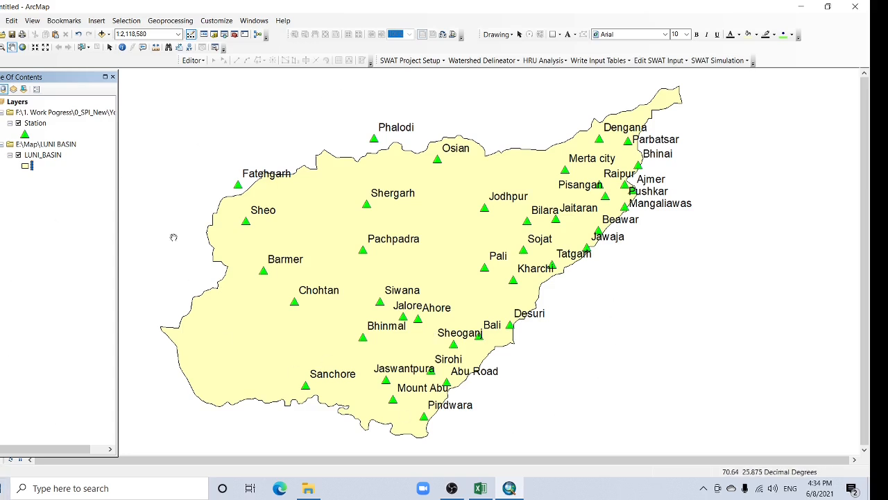
{"action": "mouse_move", "coordinate": [691, 240]}
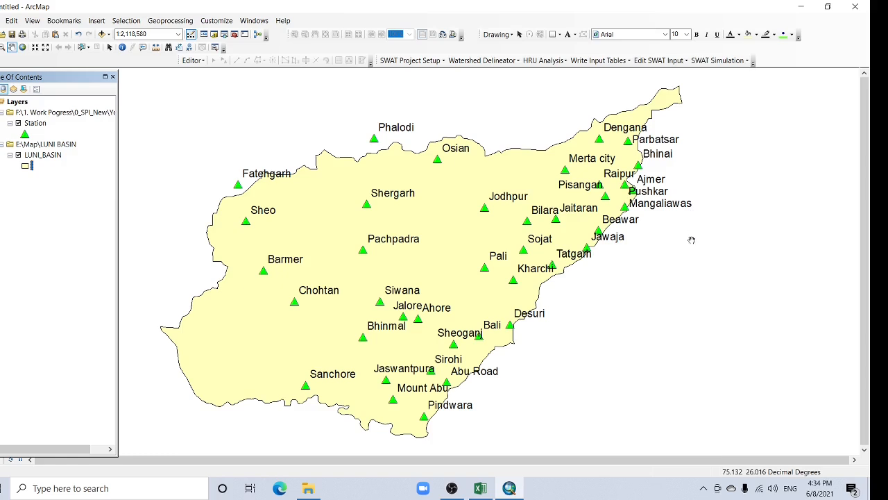